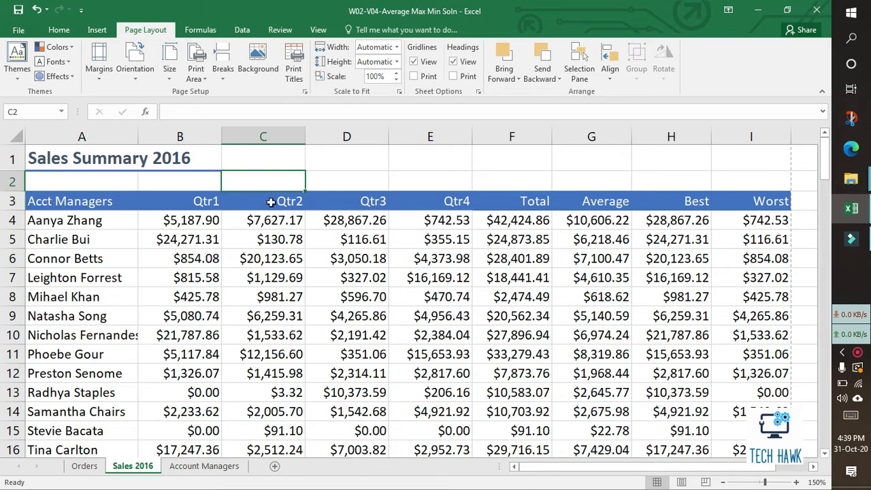
{"action": "mouse_move", "coordinate": [247, 335]}
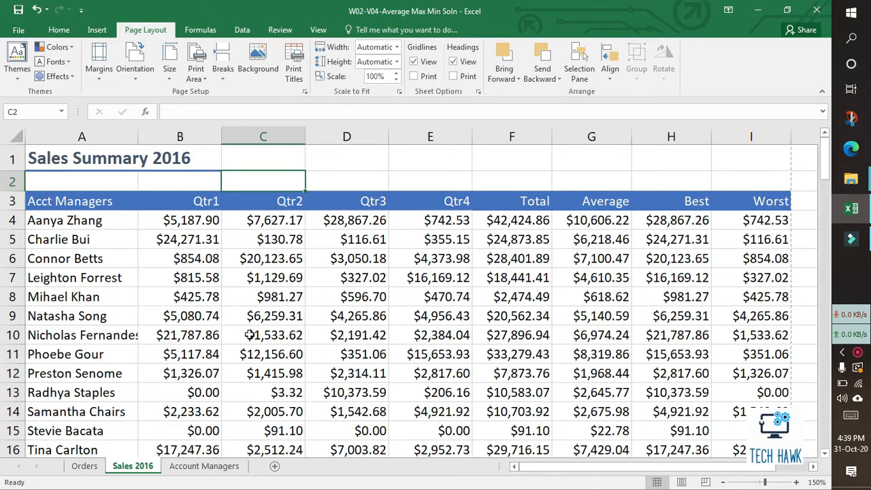
Preview how Sales Summary 2016 prints across pages, then return to the sheet
{"action": "scroll", "scroll_direction": "down", "scroll_amount": 3}
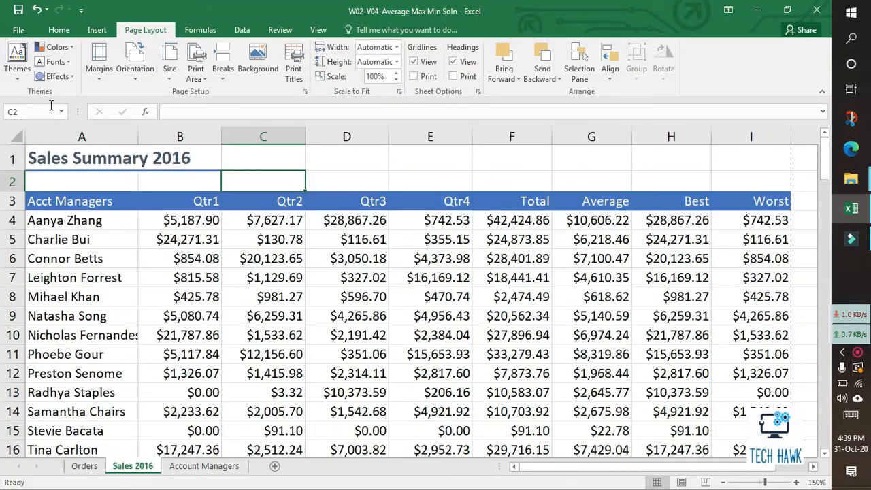
{"action": "left_click", "coordinate": [19, 30]}
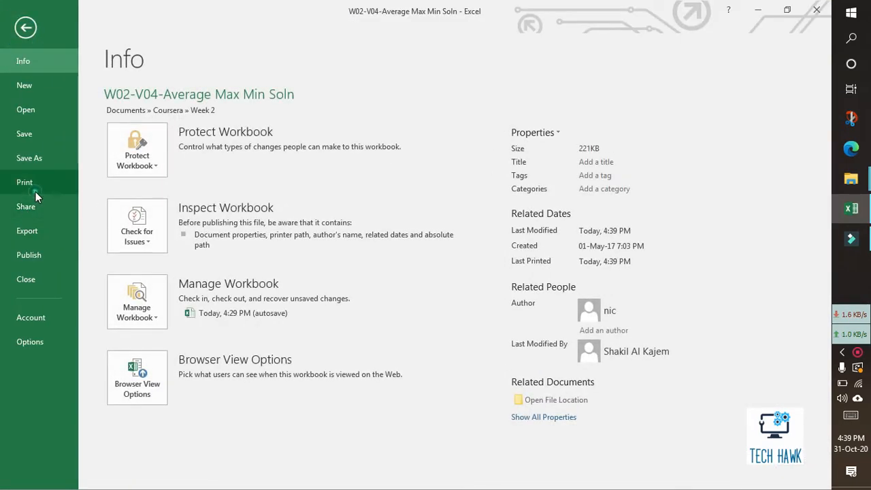
{"action": "left_click", "coordinate": [25, 182]}
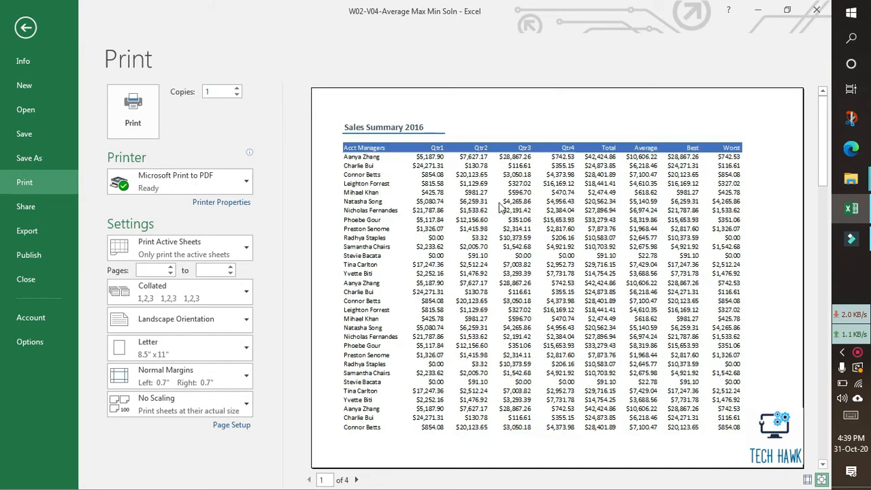
{"action": "mouse_move", "coordinate": [409, 438]}
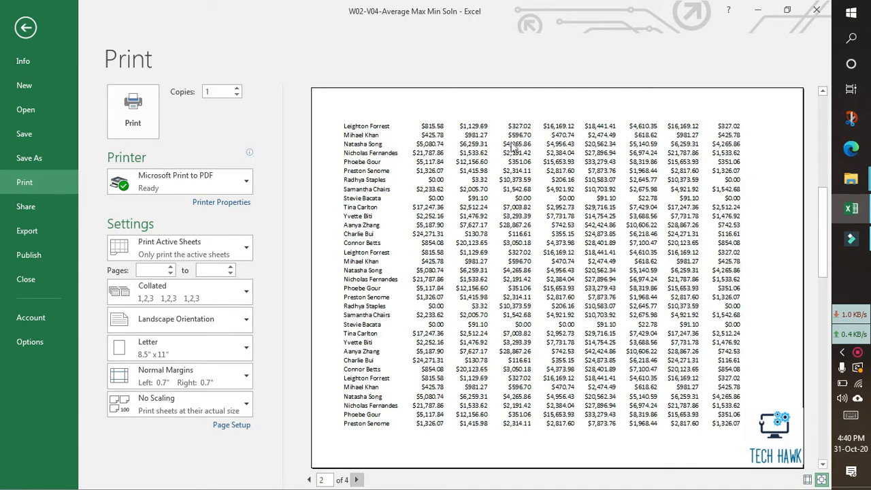
{"action": "left_click", "coordinate": [308, 480]}
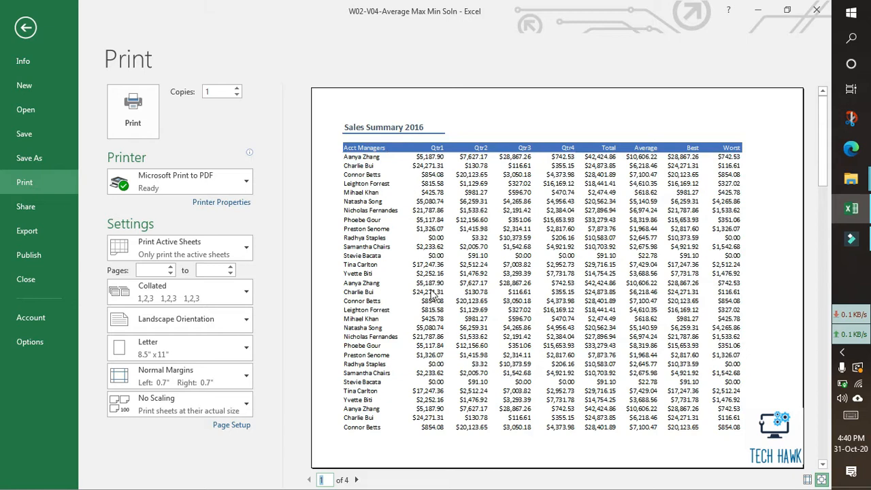
{"action": "mouse_move", "coordinate": [155, 103]}
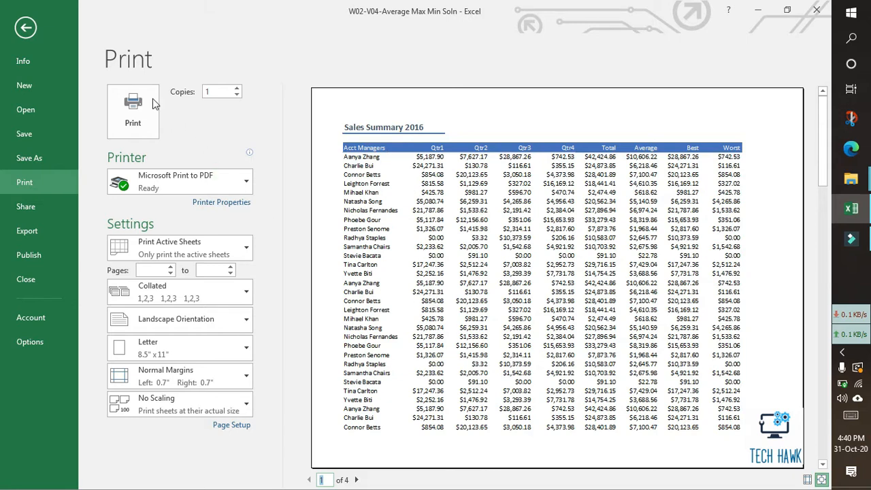
{"action": "left_click", "coordinate": [30, 25]}
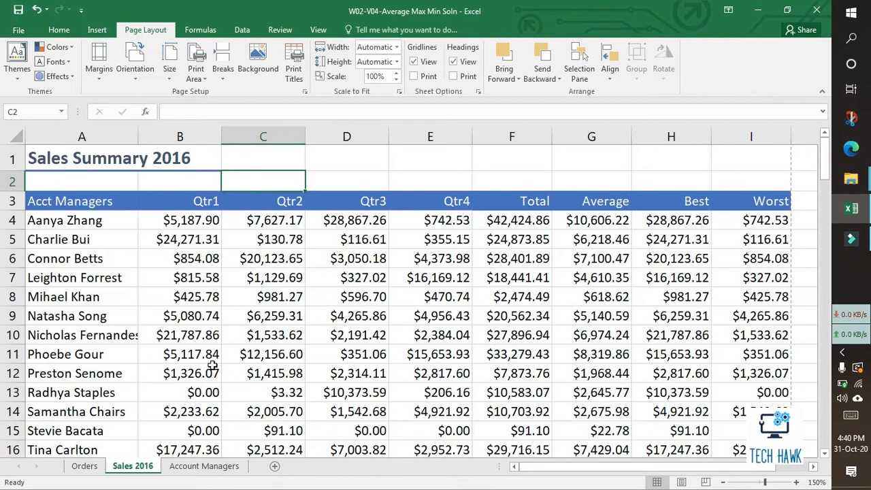
{"action": "mouse_move", "coordinate": [221, 285]}
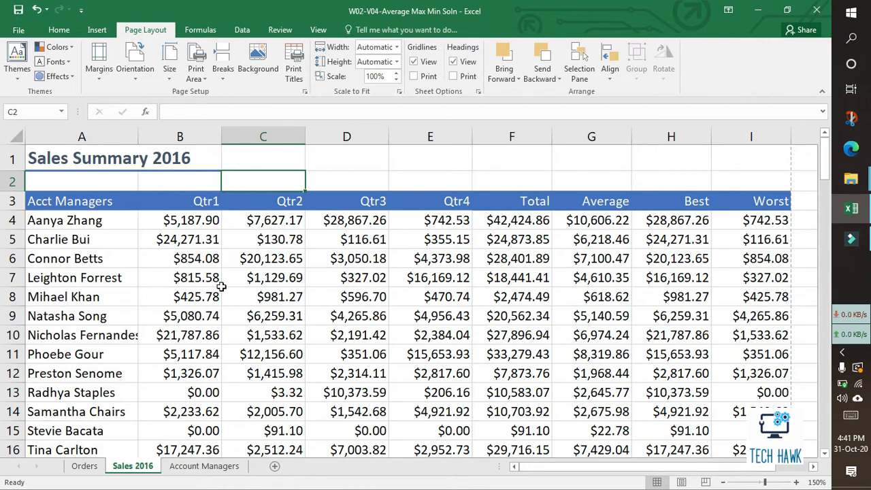
Review the Page Setup Sheet settings from Print Titles and close without changes
{"action": "left_click", "coordinate": [59, 30]}
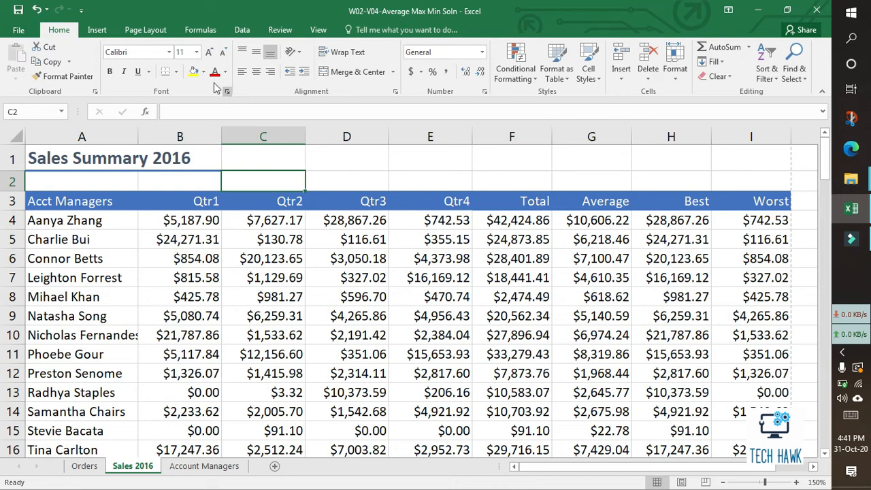
{"action": "left_click", "coordinate": [145, 30]}
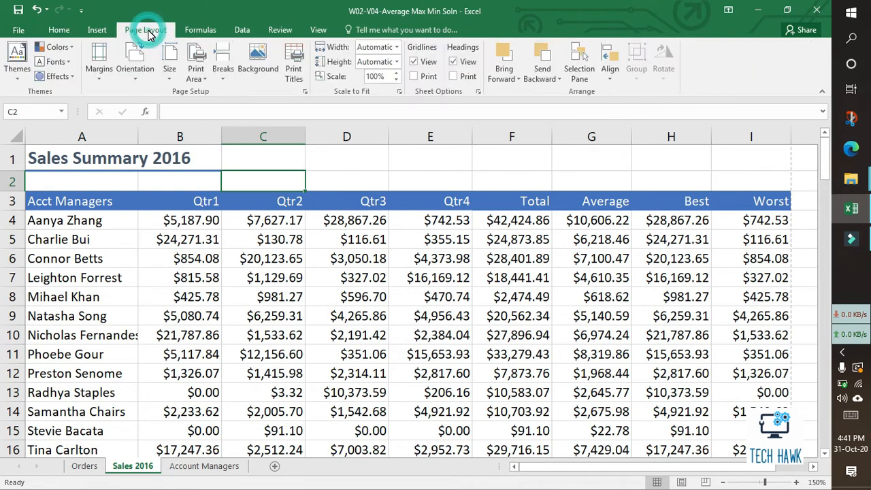
{"action": "left_click", "coordinate": [144, 30]}
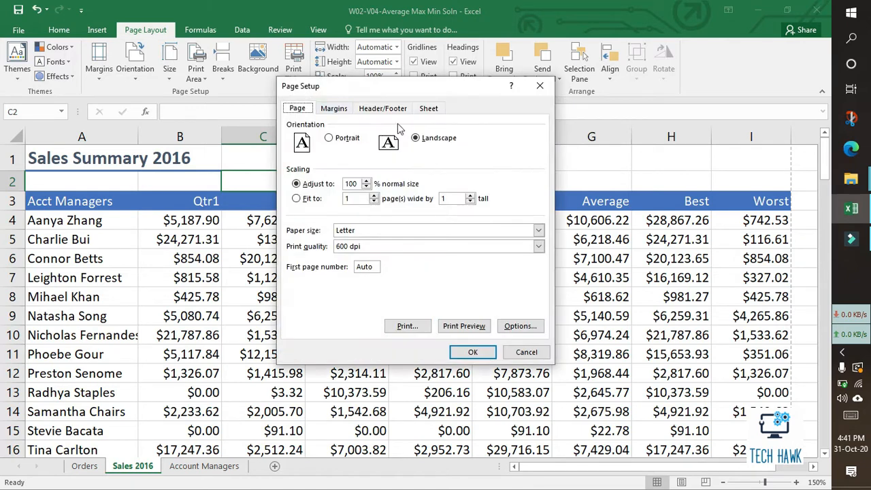
{"action": "left_click", "coordinate": [428, 109]}
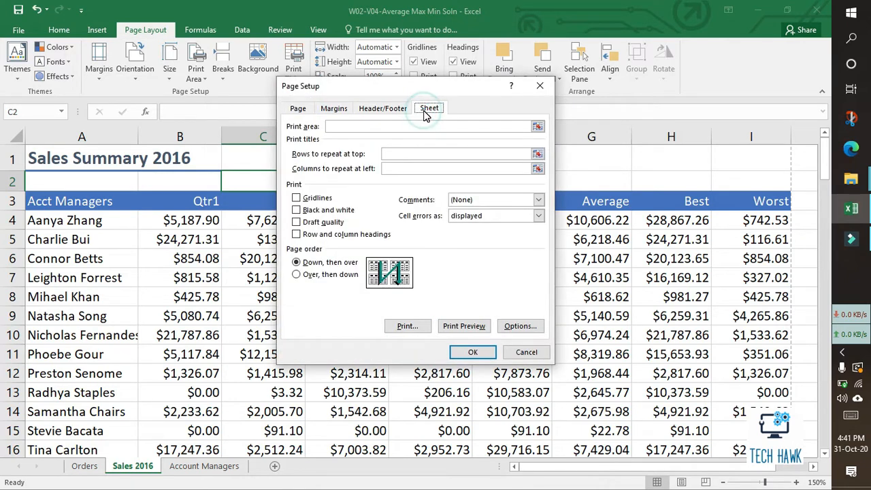
{"action": "left_click", "coordinate": [526, 351]}
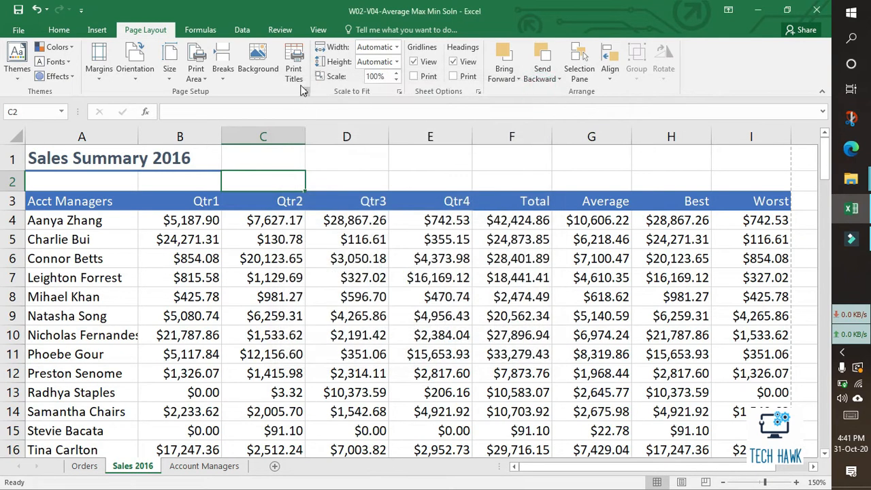
Set row 3 ($3:$3) as Rows to repeat at top and confirm
{"action": "left_click", "coordinate": [294, 61]}
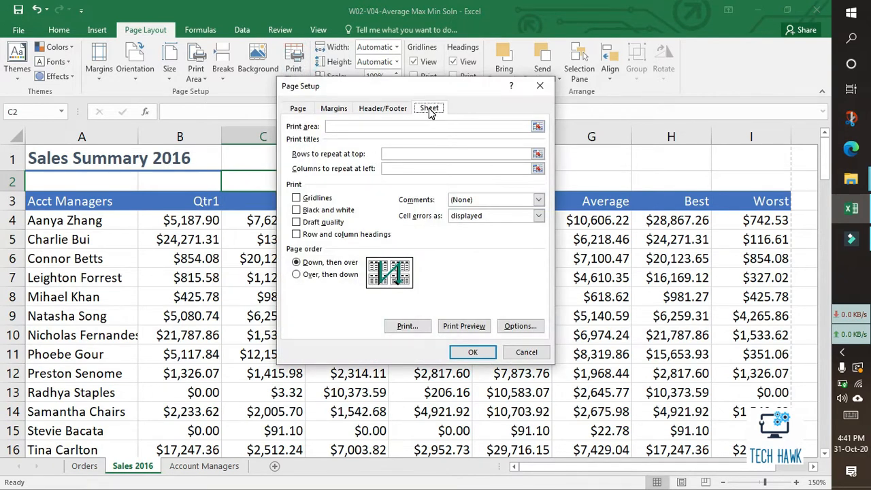
{"action": "mouse_move", "coordinate": [297, 158]}
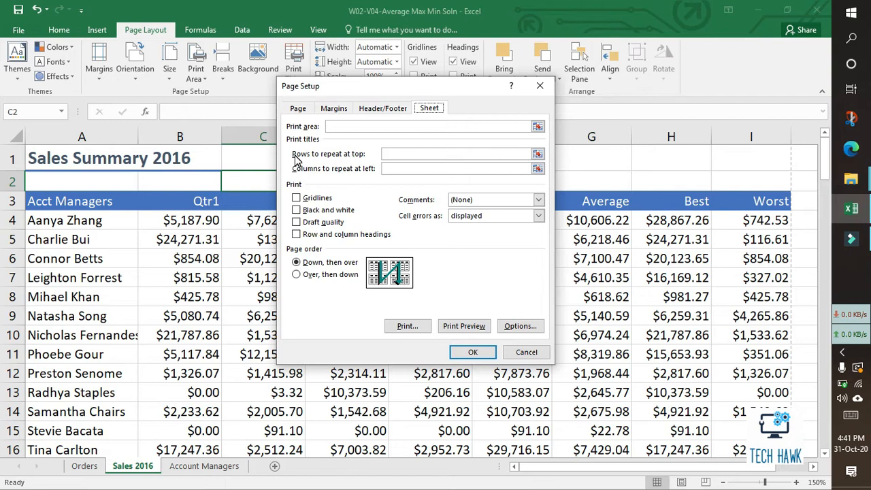
{"action": "mouse_move", "coordinate": [348, 158]}
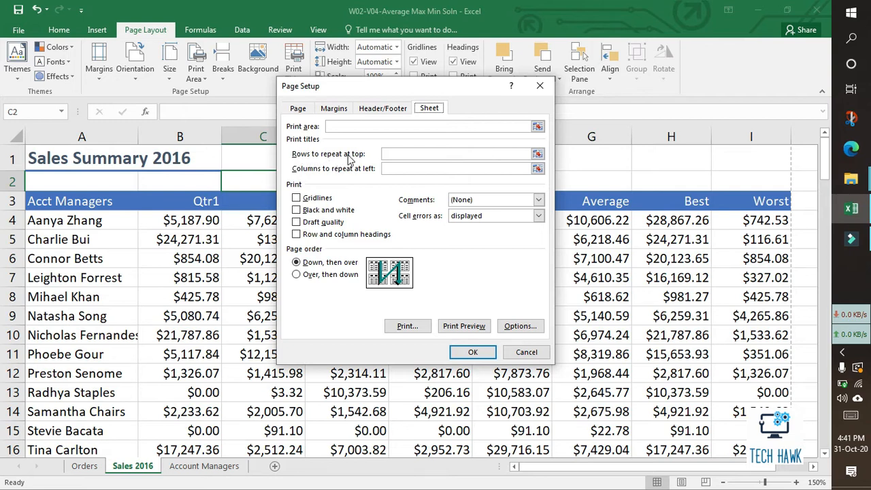
{"action": "mouse_move", "coordinate": [537, 153]}
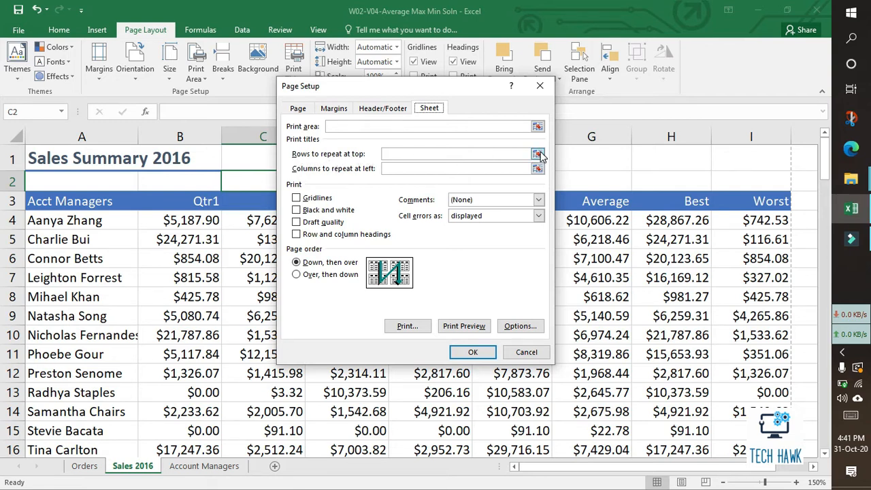
{"action": "left_click", "coordinate": [538, 154]}
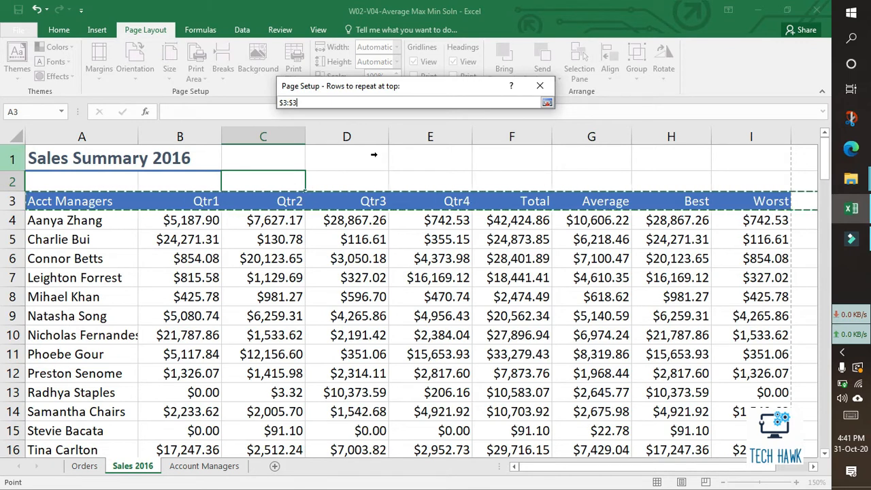
{"action": "left_click", "coordinate": [539, 102]}
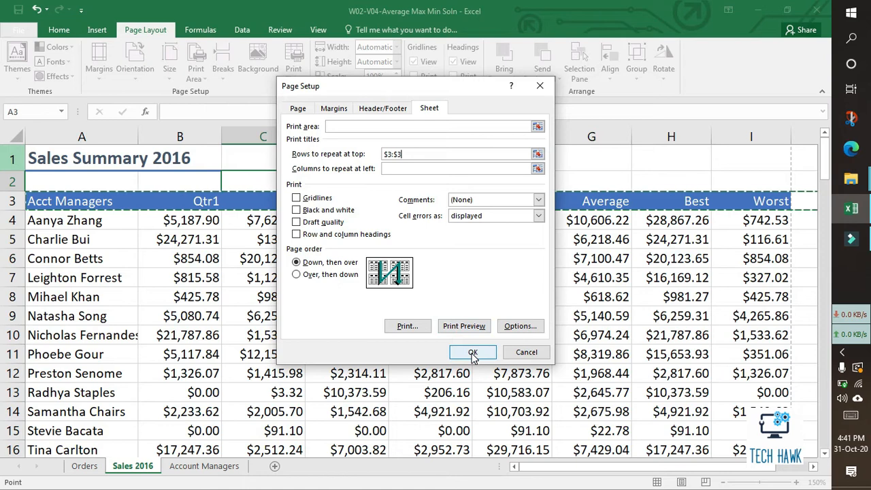
{"action": "left_click", "coordinate": [472, 351]}
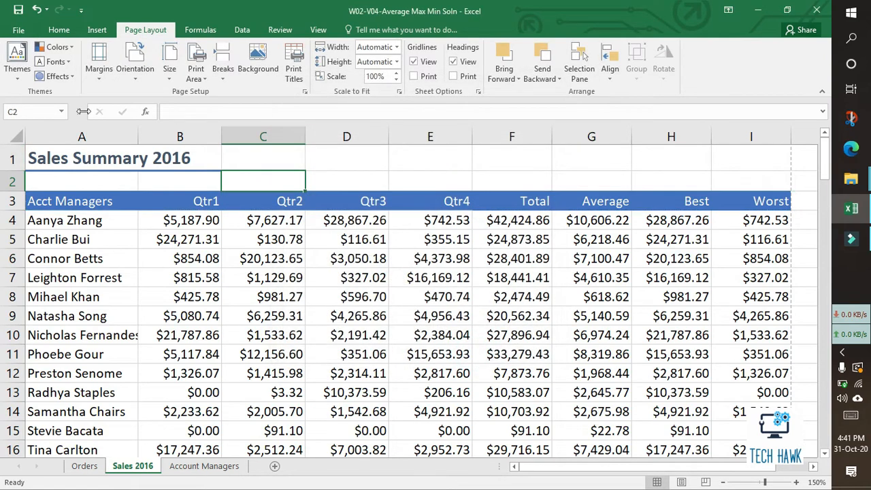
{"action": "left_click", "coordinate": [26, 30]}
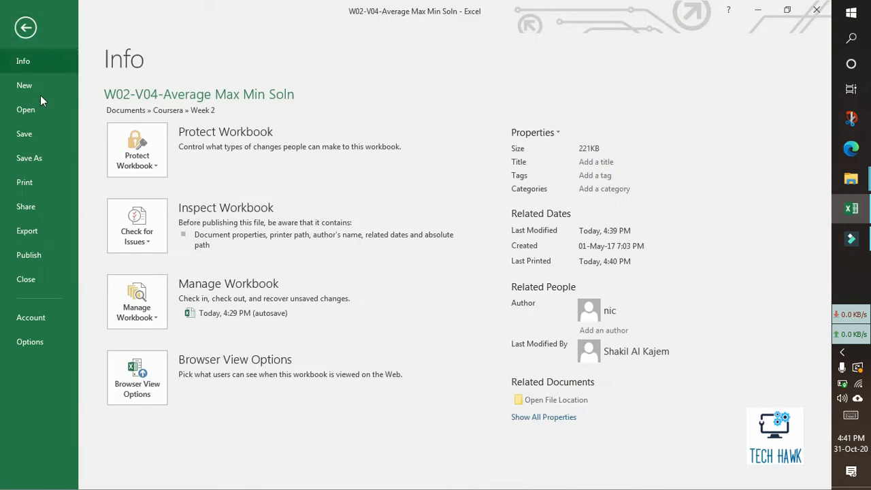
{"action": "left_click", "coordinate": [25, 182]}
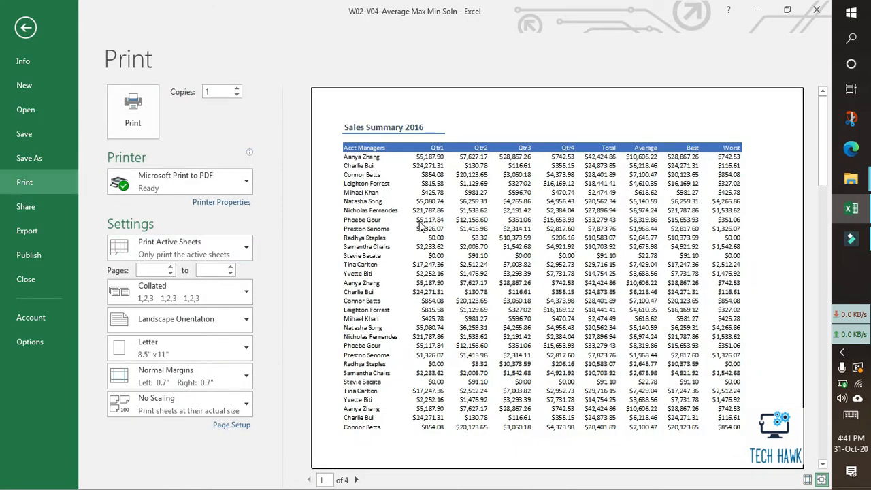
{"action": "mouse_move", "coordinate": [442, 294]}
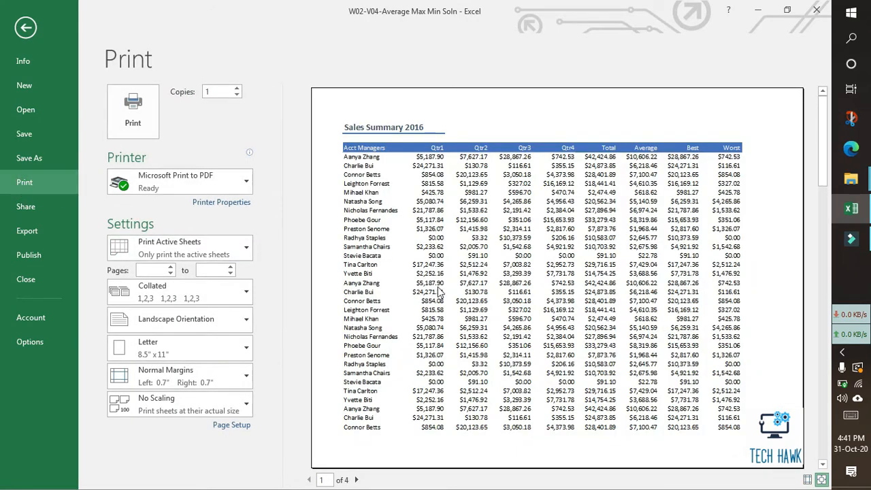
{"action": "left_click", "coordinate": [358, 481]}
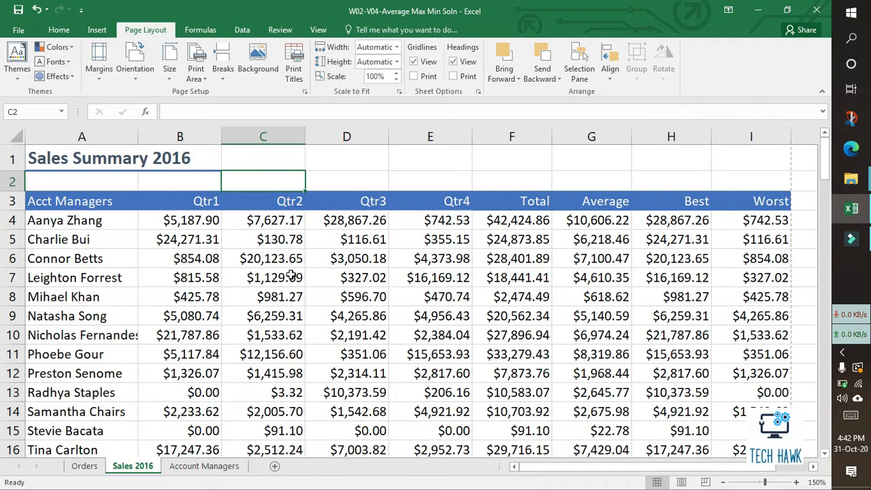
Select the Print_Titles named range highlighting heading row 3
{"action": "left_click", "coordinate": [318, 30]}
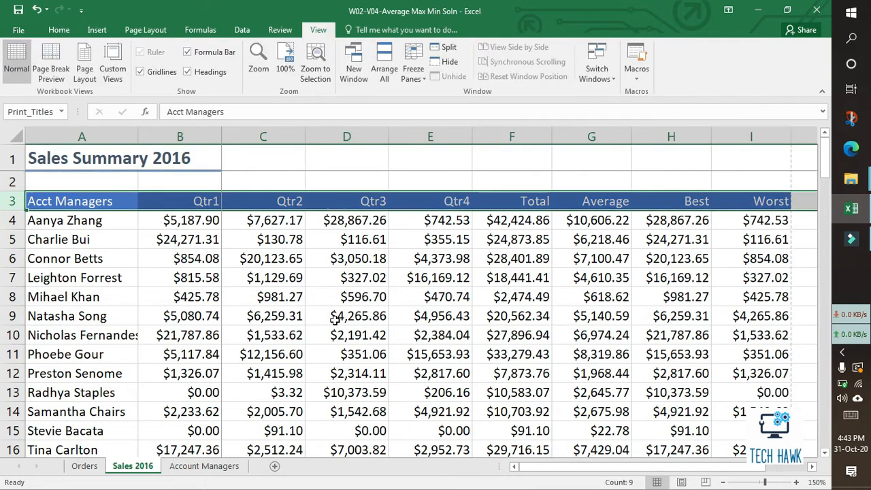
{"action": "mouse_move", "coordinate": [382, 321]}
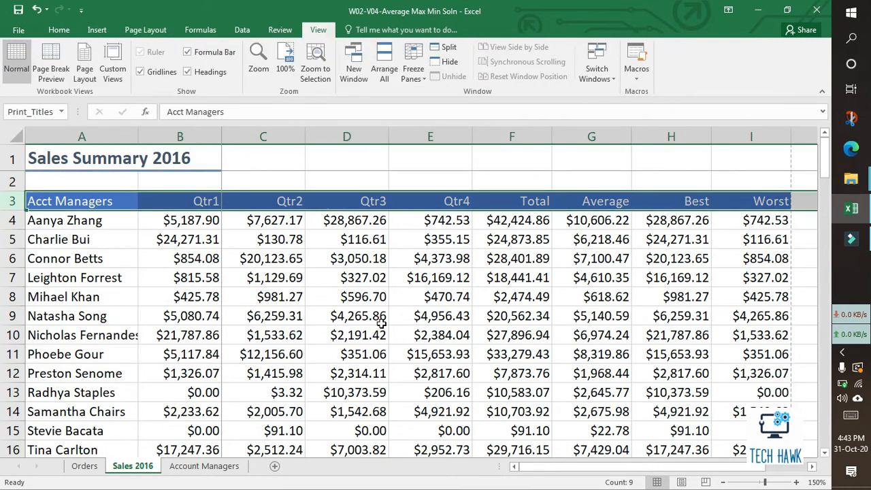